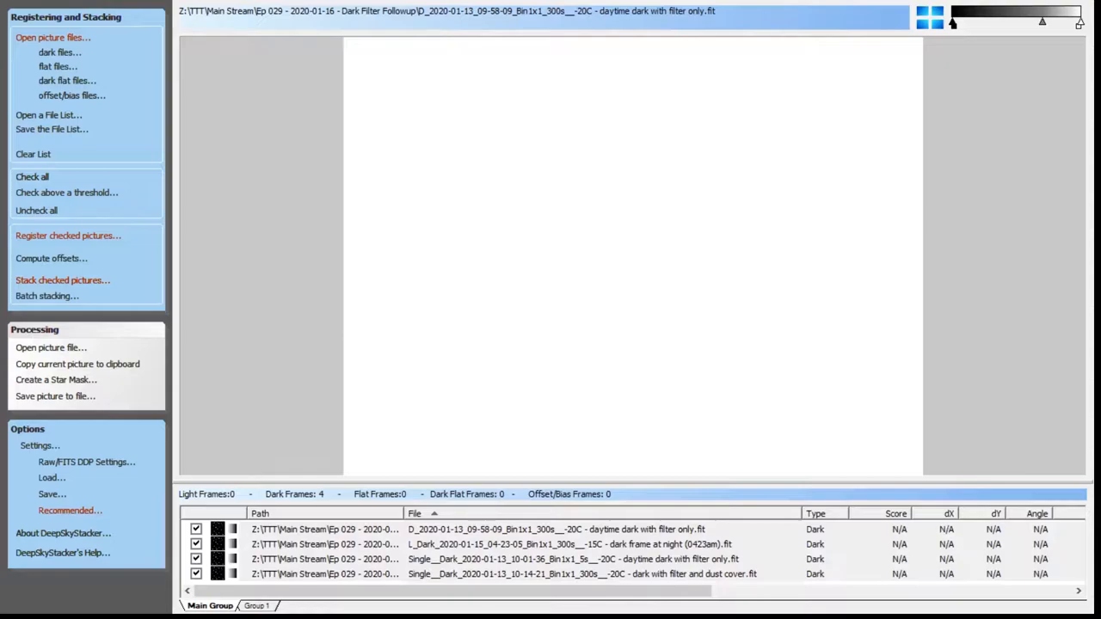
Preview the 5 s daytime dark taken with filter only, showing glow along the lower edges
click(558, 529)
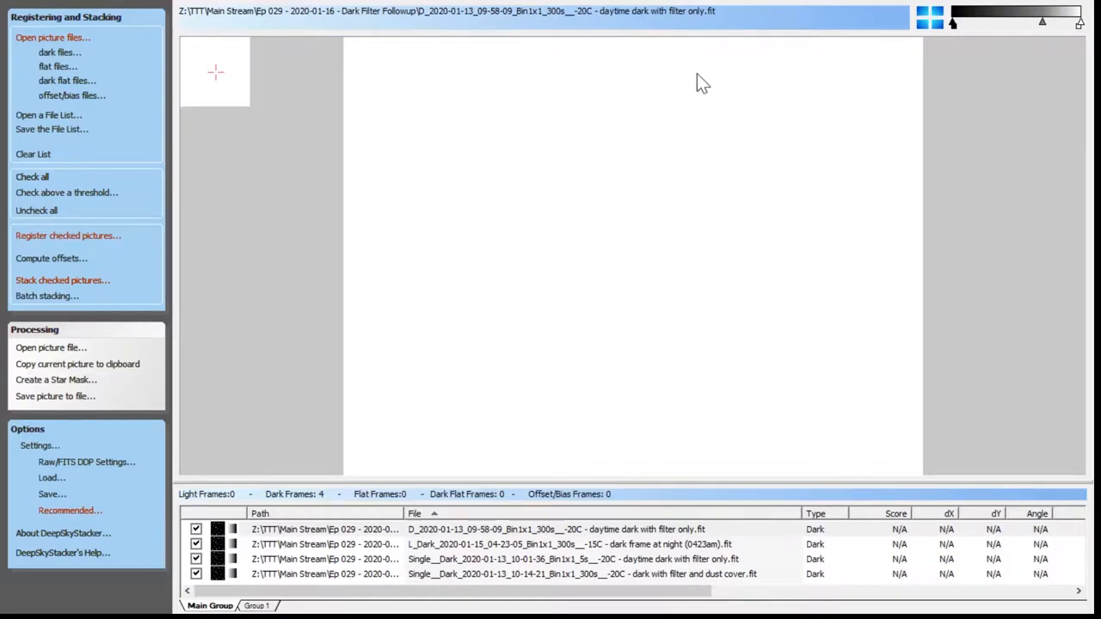
mouse_move(754, 206)
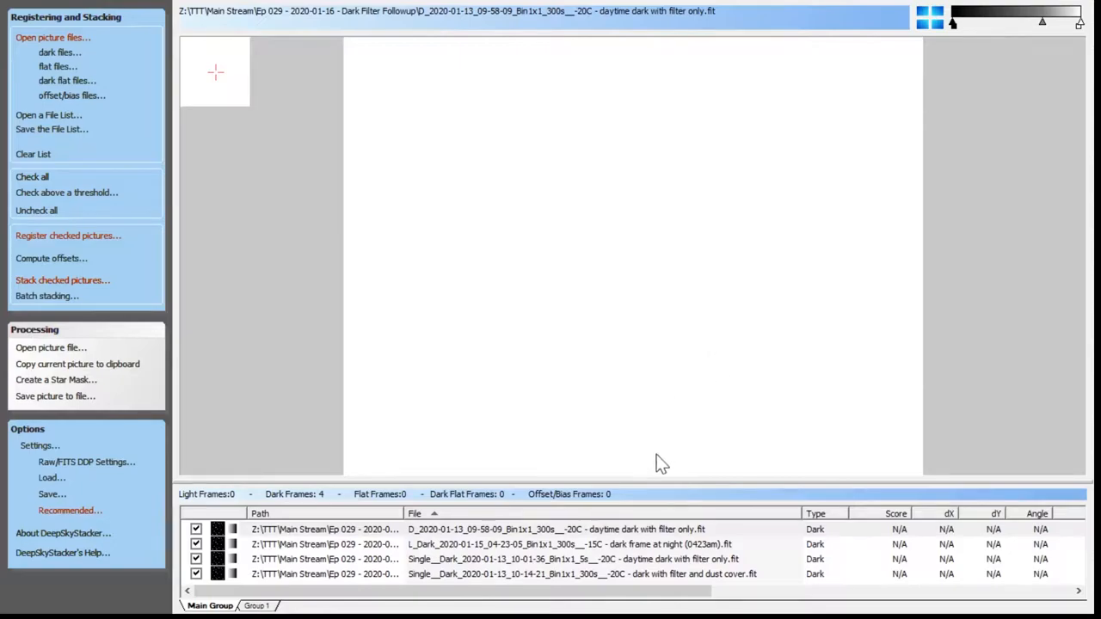
mouse_move(651, 475)
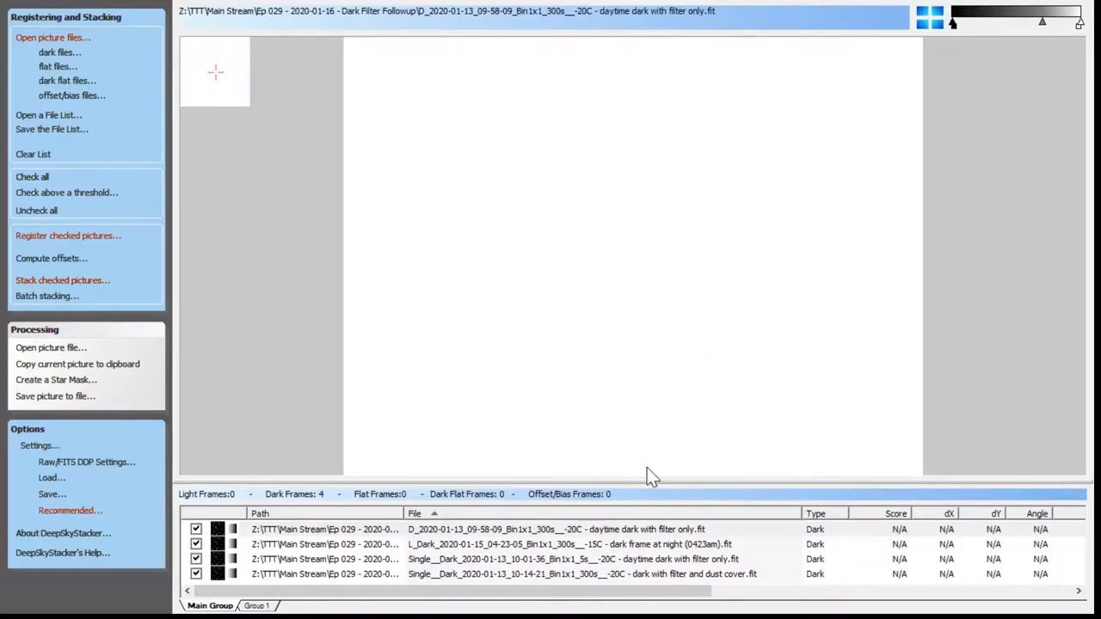
mouse_move(610, 480)
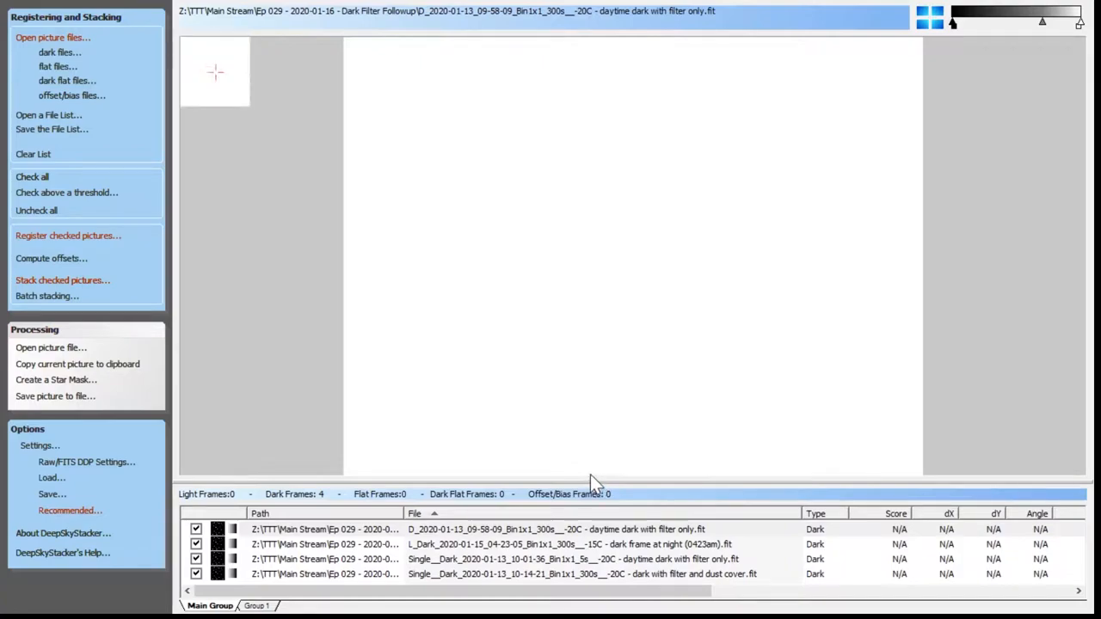
mouse_move(651, 471)
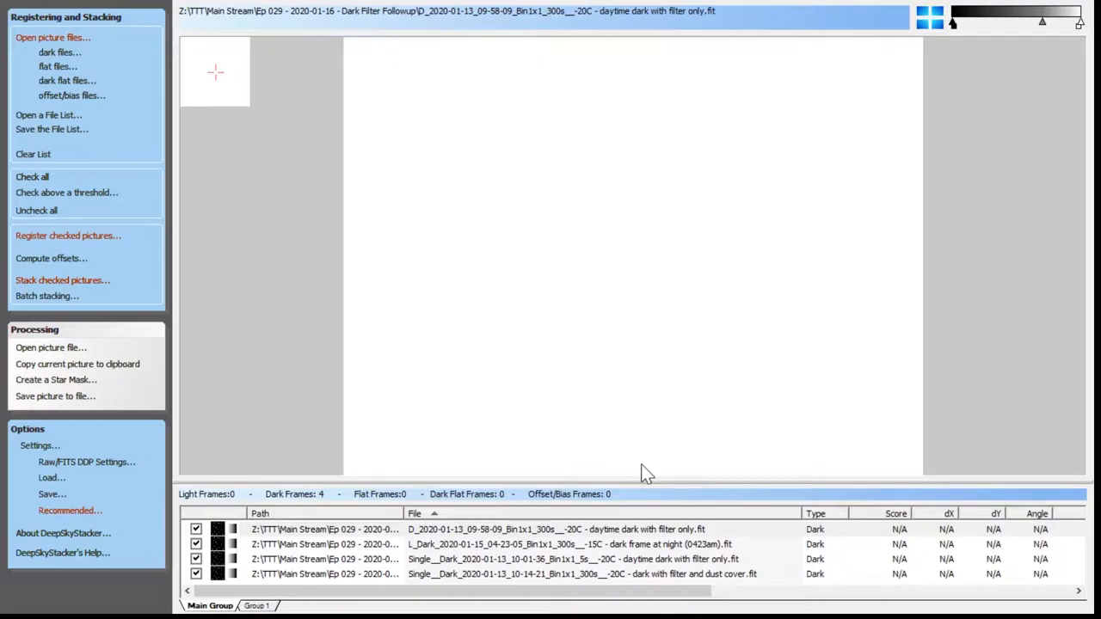
mouse_move(658, 475)
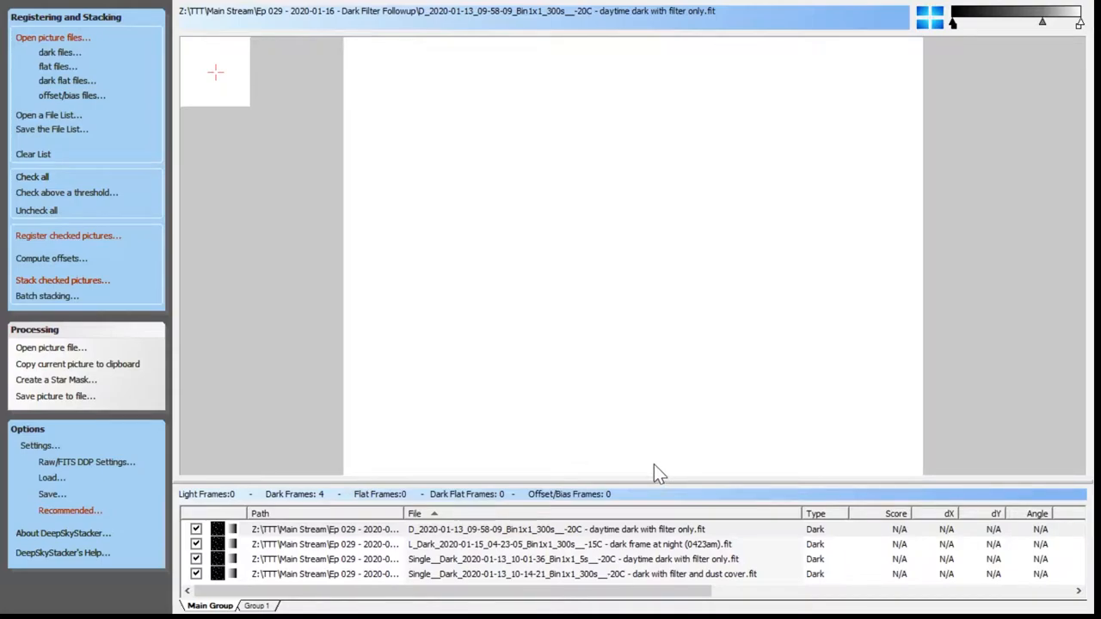
mouse_move(671, 475)
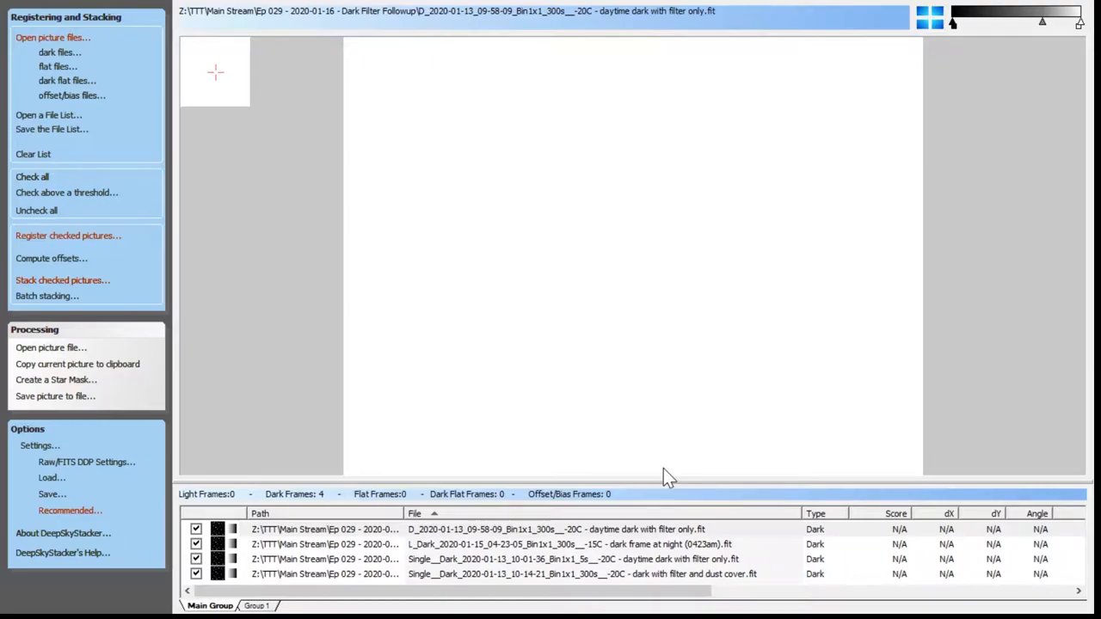
mouse_move(673, 479)
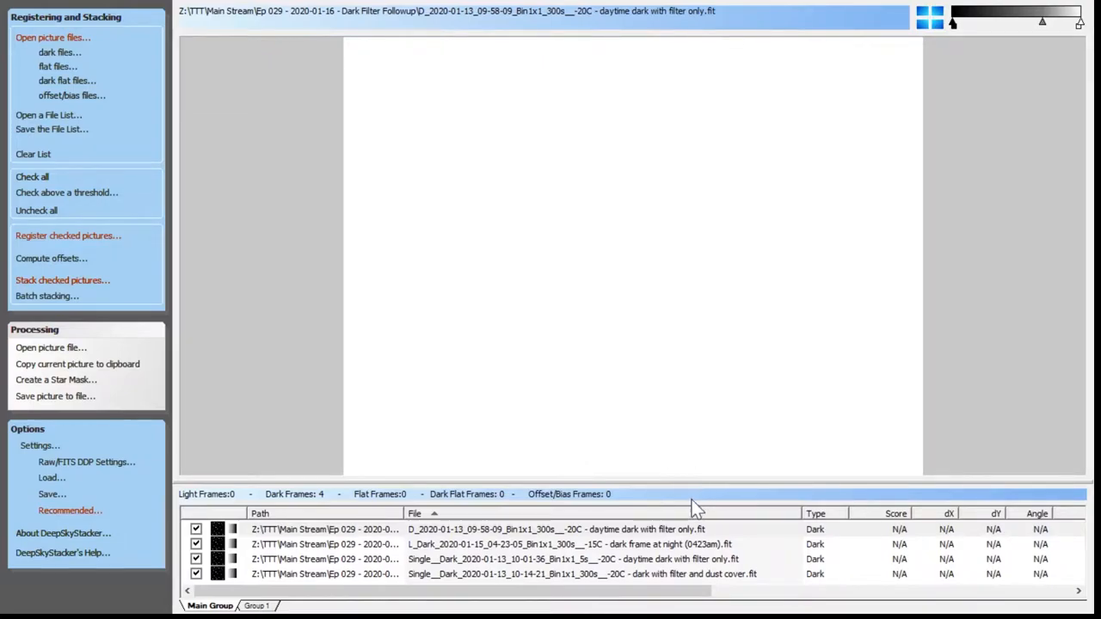
mouse_move(627, 547)
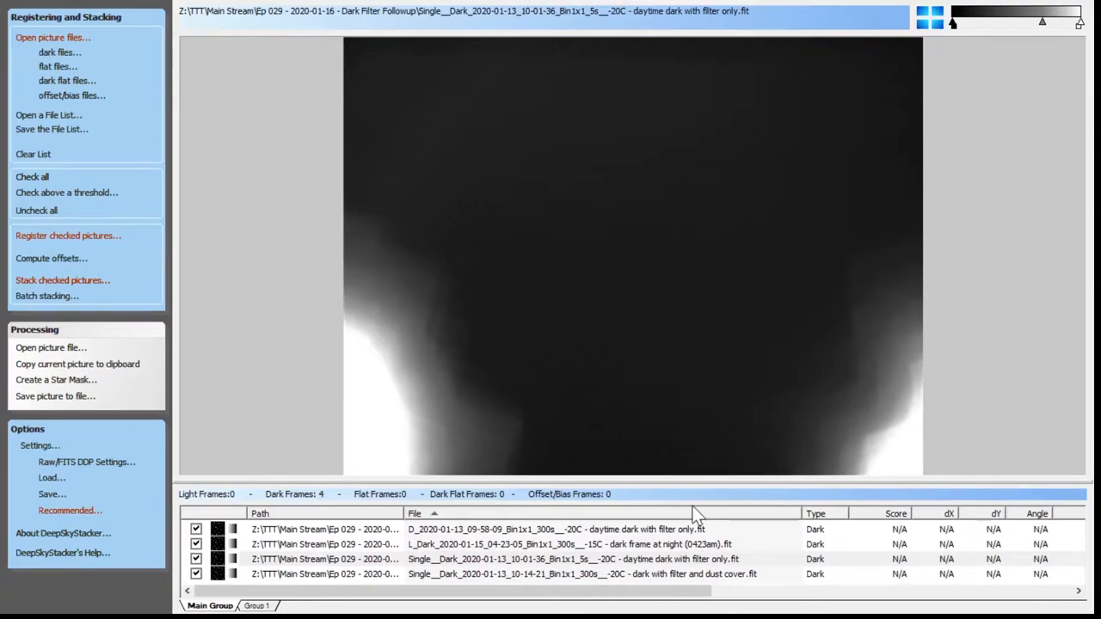
mouse_move(561, 584)
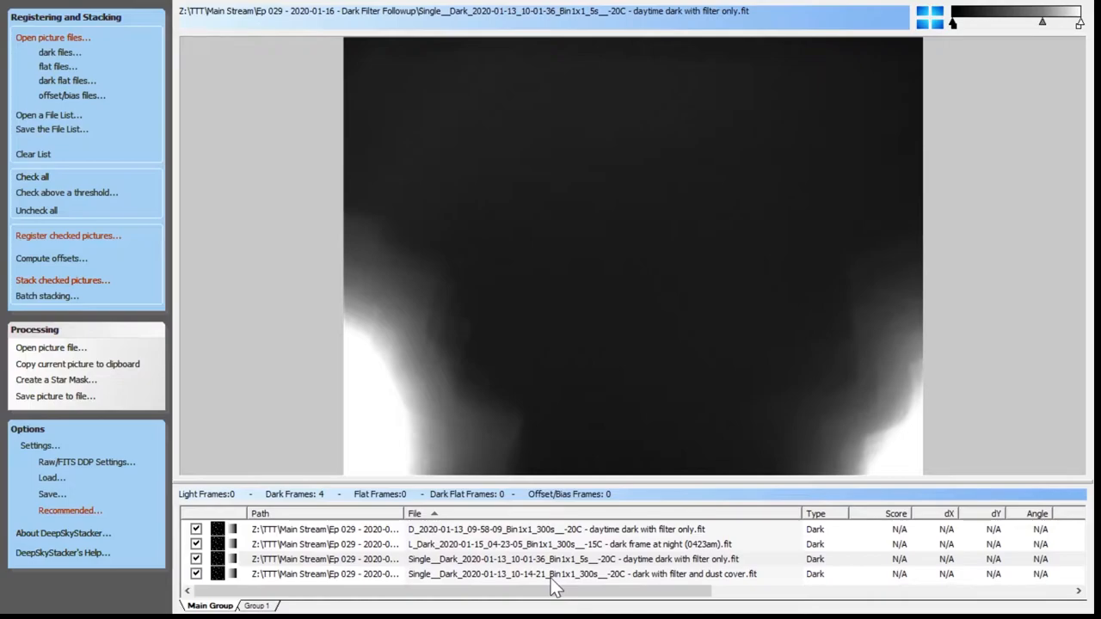
Preview the 300 s dark taken with filter and dust cover, which appears completely black
click(554, 574)
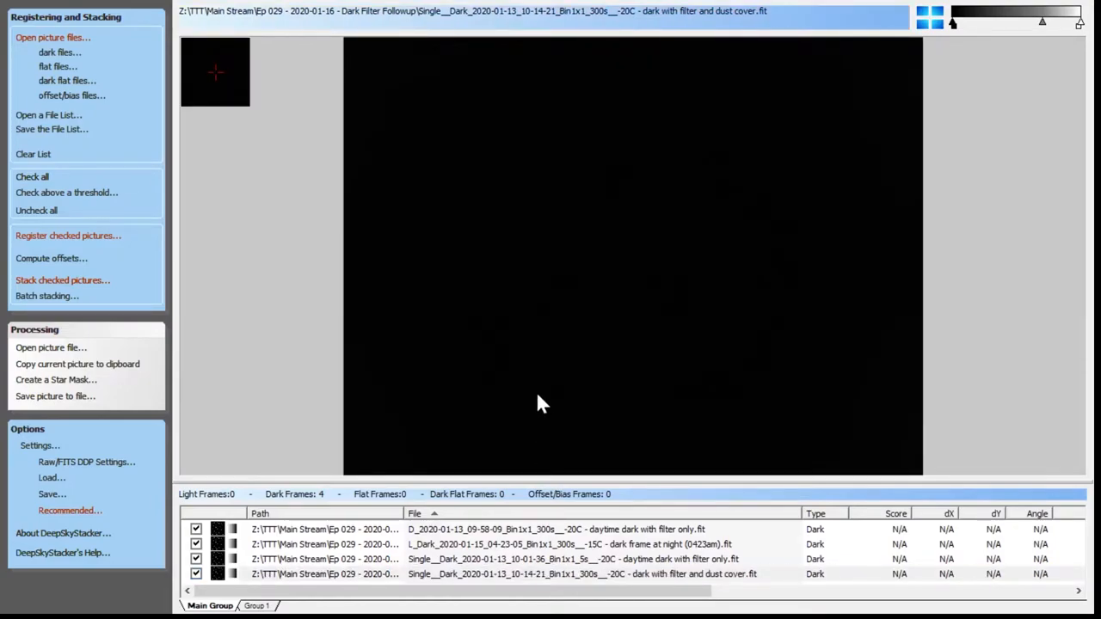
mouse_move(537, 395)
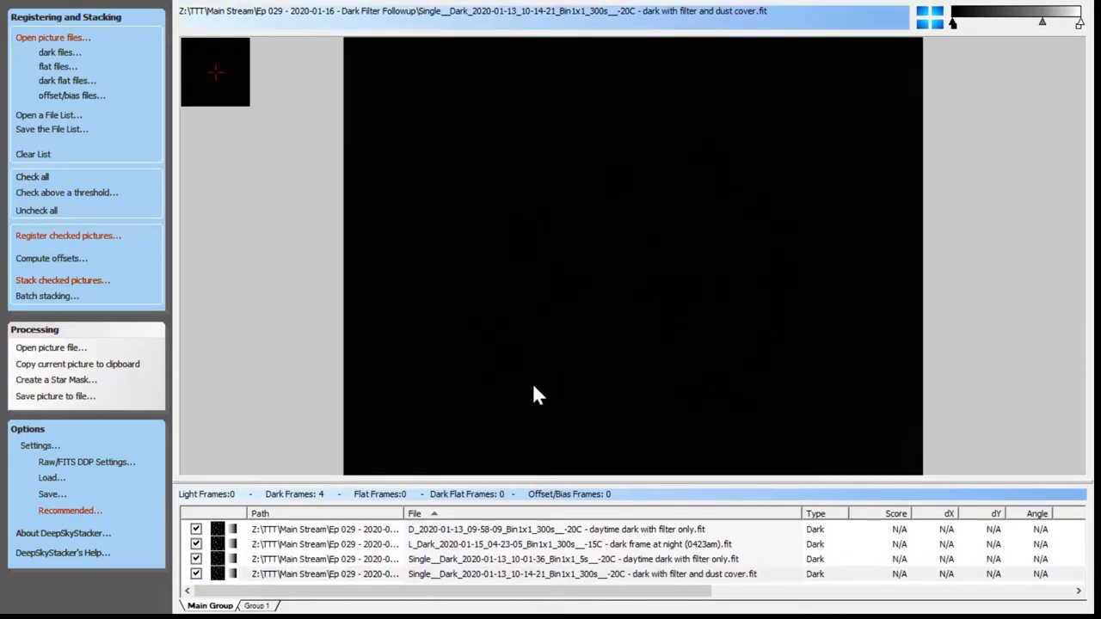
mouse_move(542, 467)
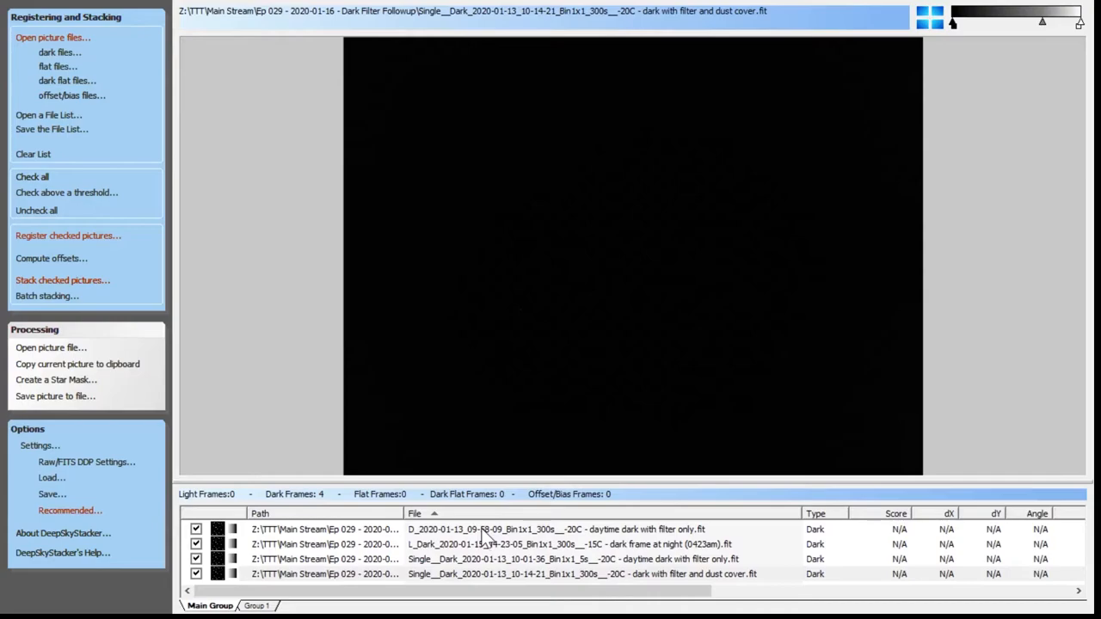
mouse_move(465, 558)
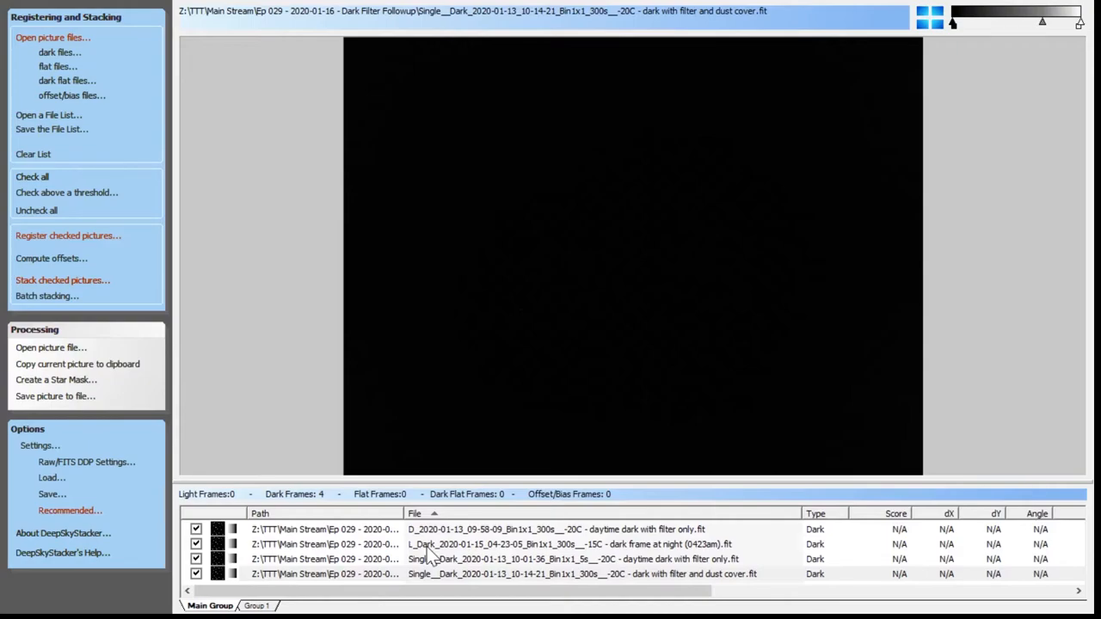
mouse_move(433, 554)
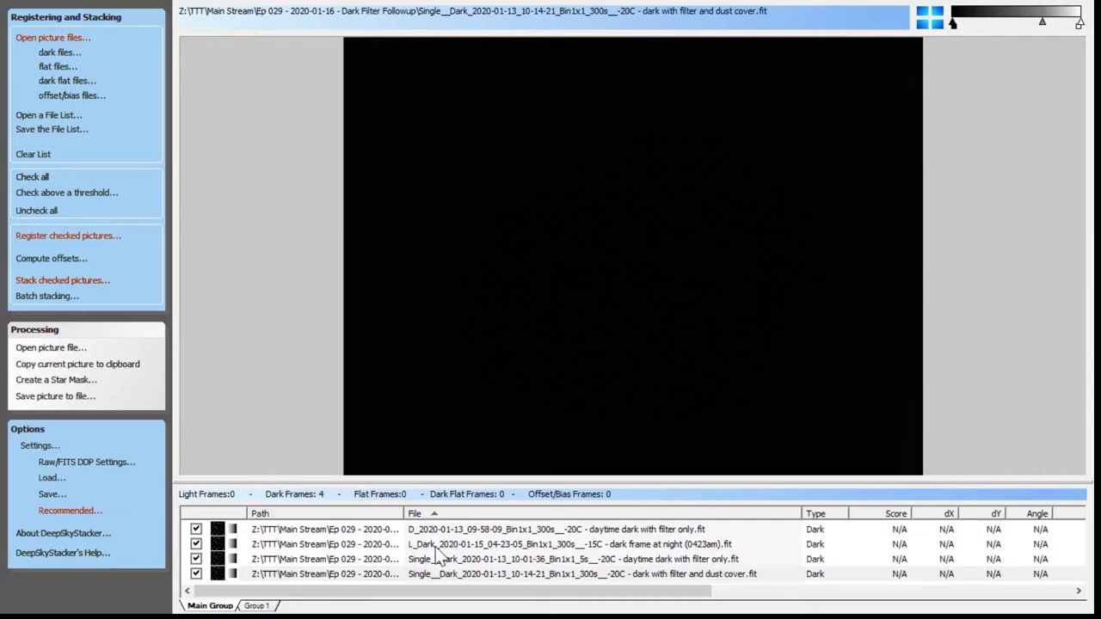
Preview the 300 s night dark and stretch the gamma slider to reveal even grey noise without leaks
click(568, 544)
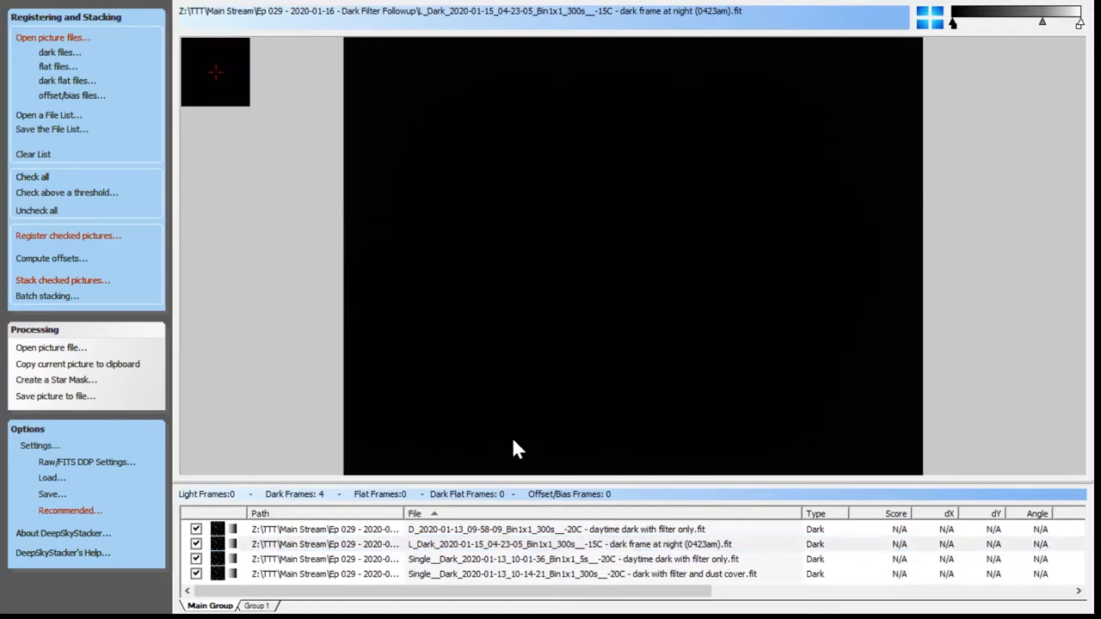
mouse_move(547, 468)
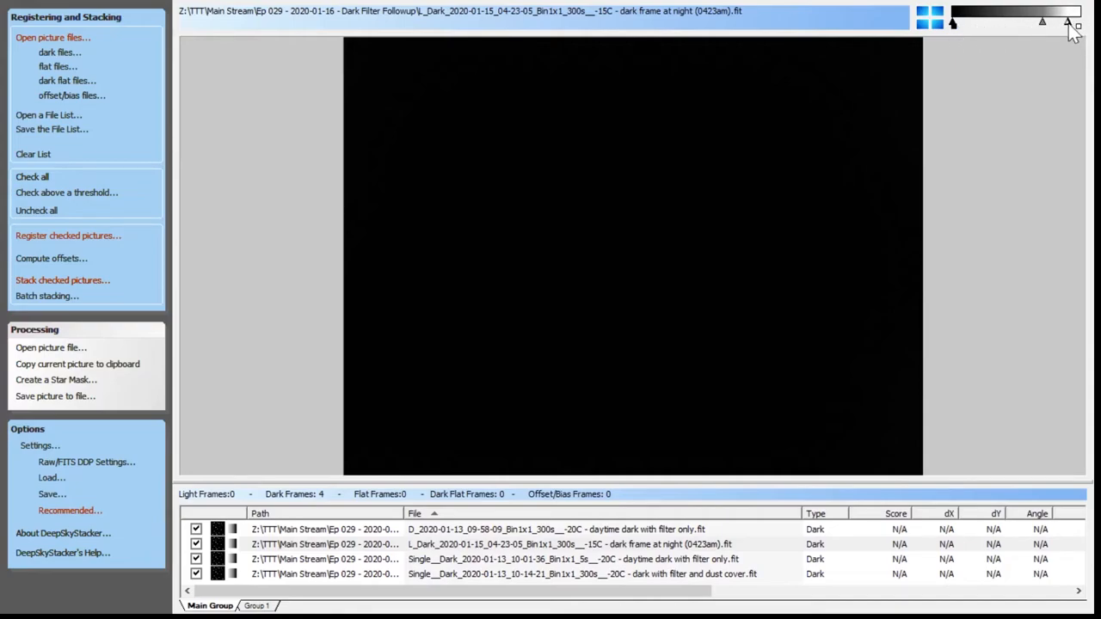
drag(1070, 21, 1000, 21)
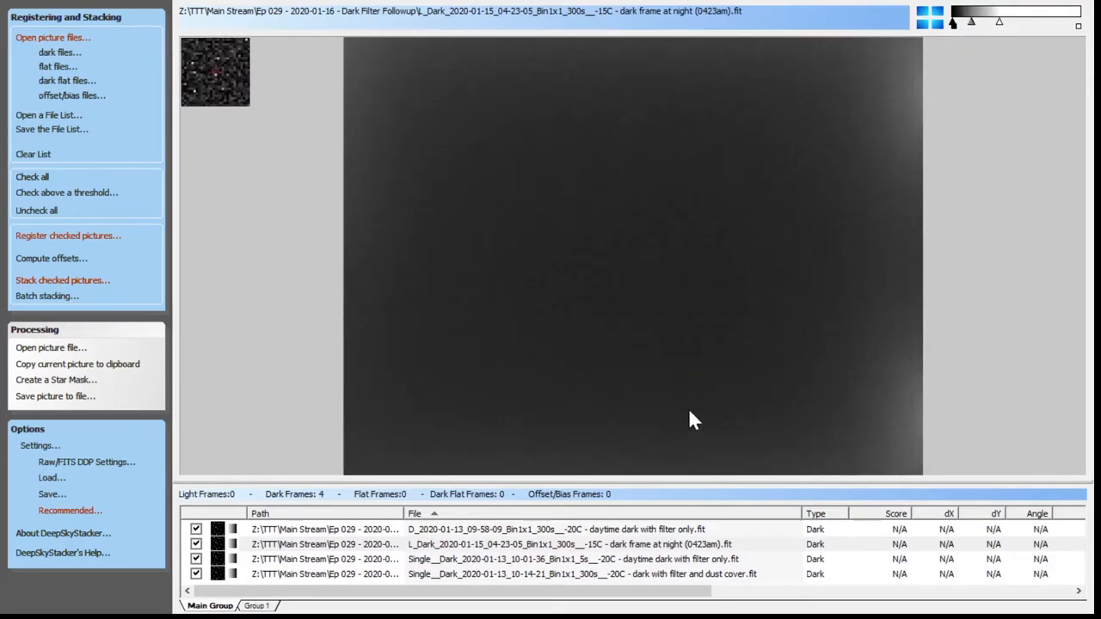
click(647, 575)
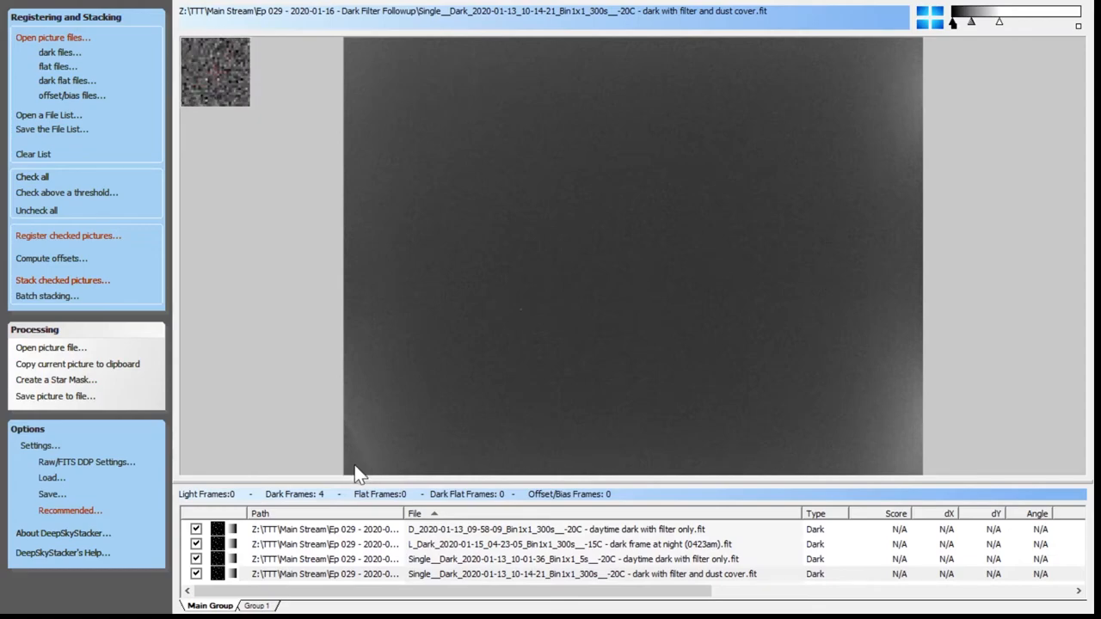
mouse_move(626, 142)
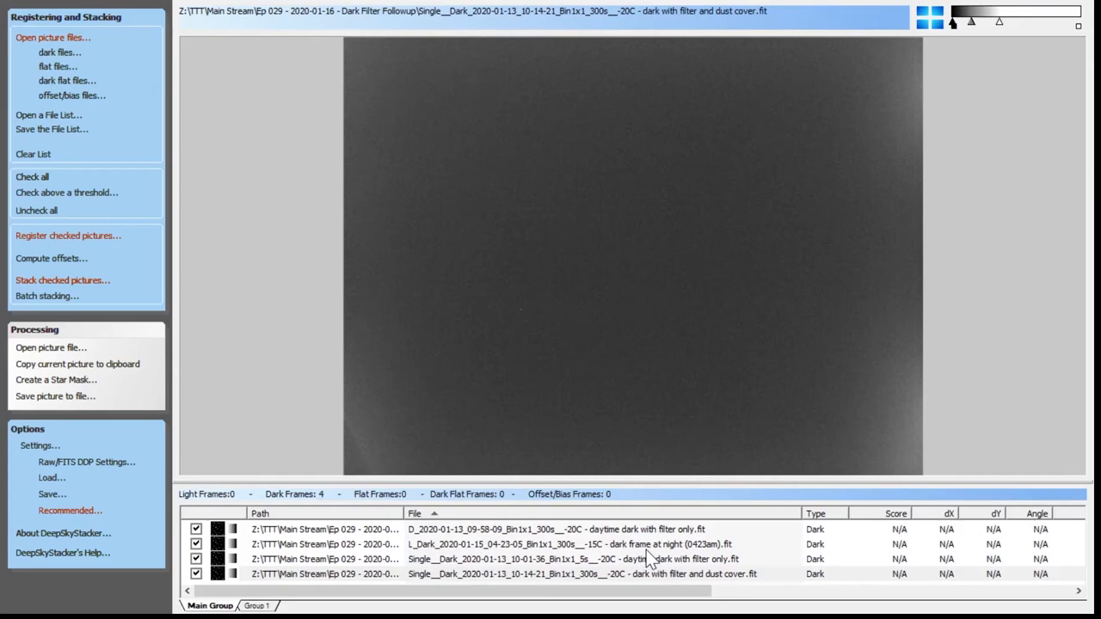
mouse_move(647, 559)
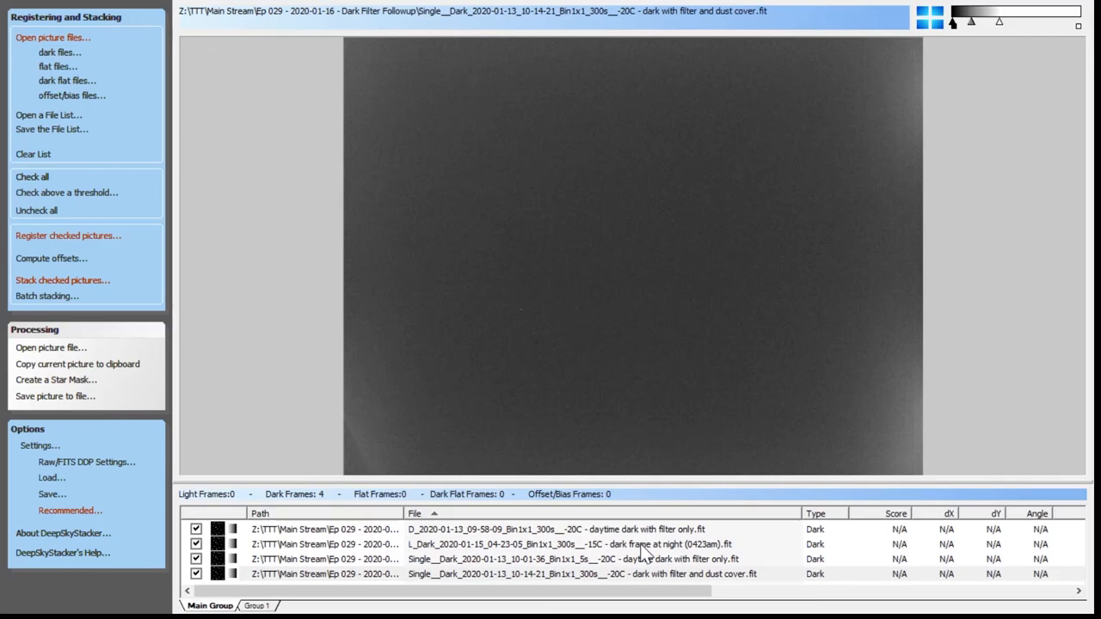
click(559, 544)
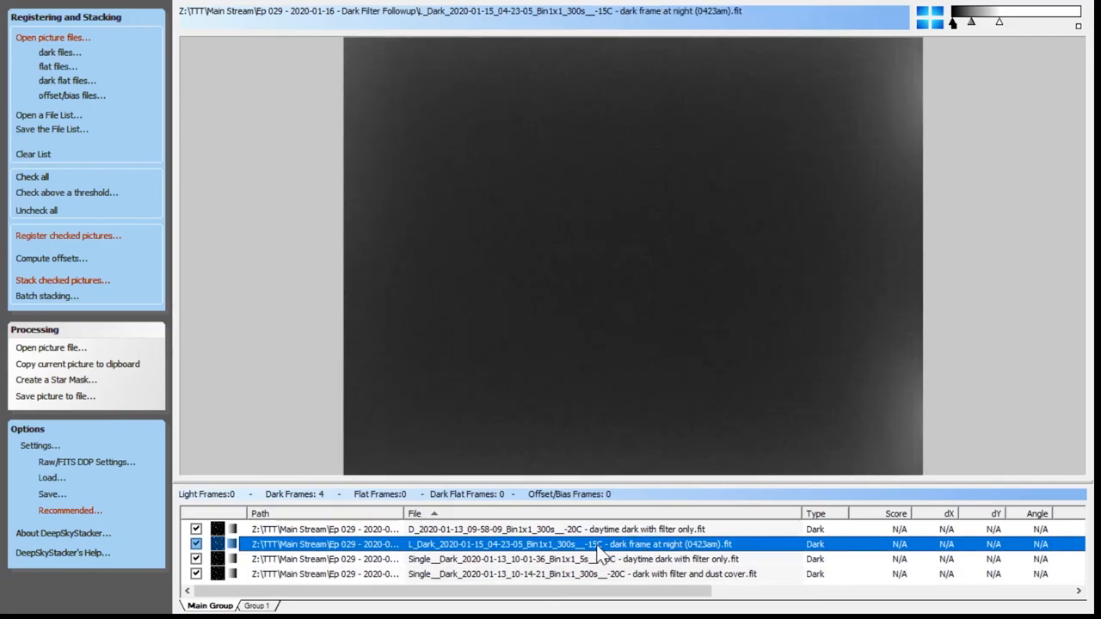